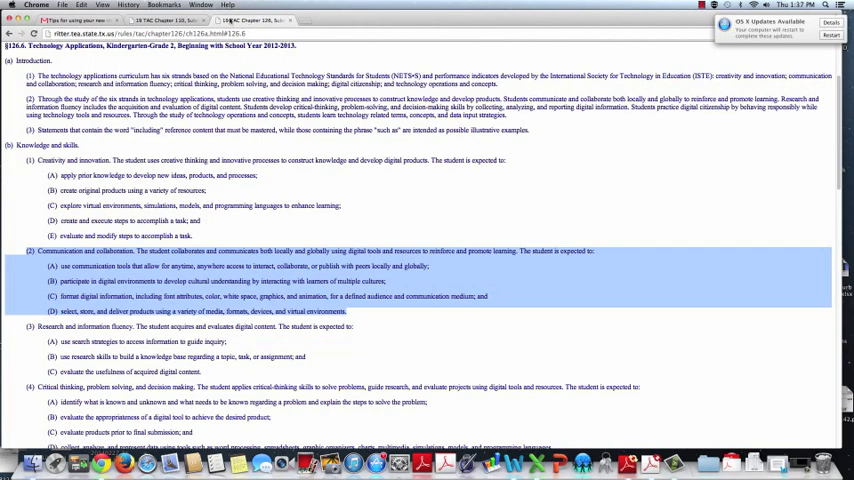
# - Switch from the Texas Administrative Code page to Gmail and start a blank new message
pyautogui.click(75, 20)
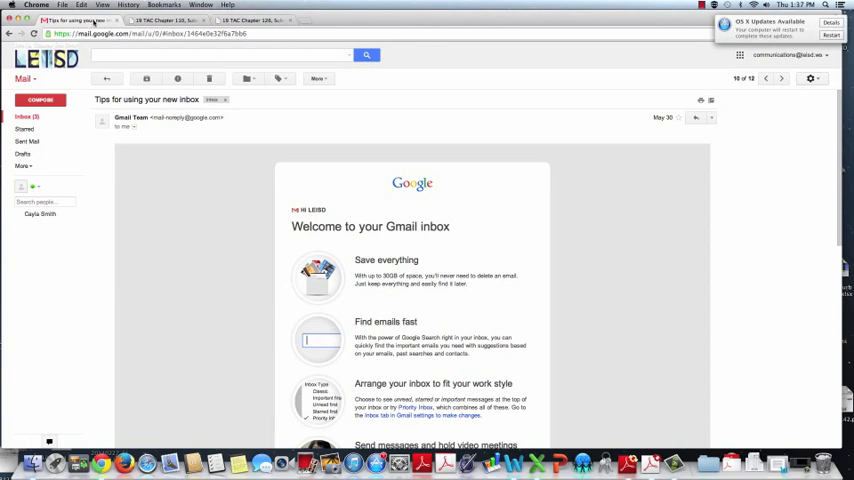
pyautogui.click(40, 99)
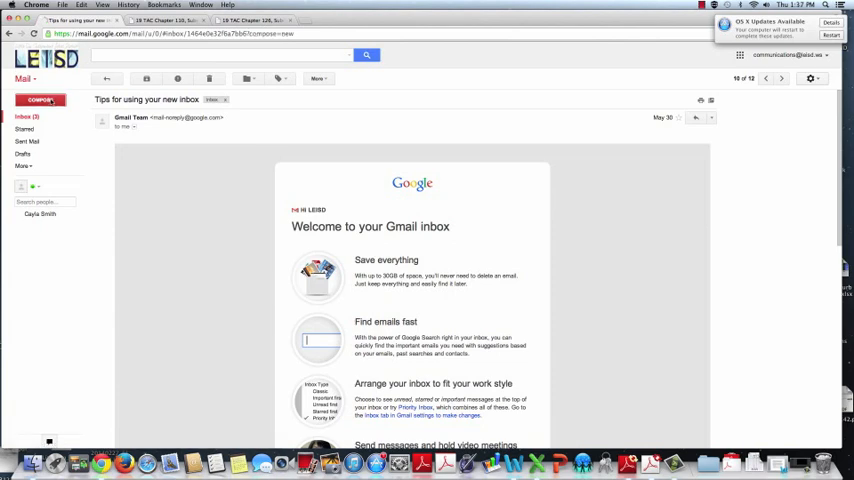
pyautogui.click(39, 99)
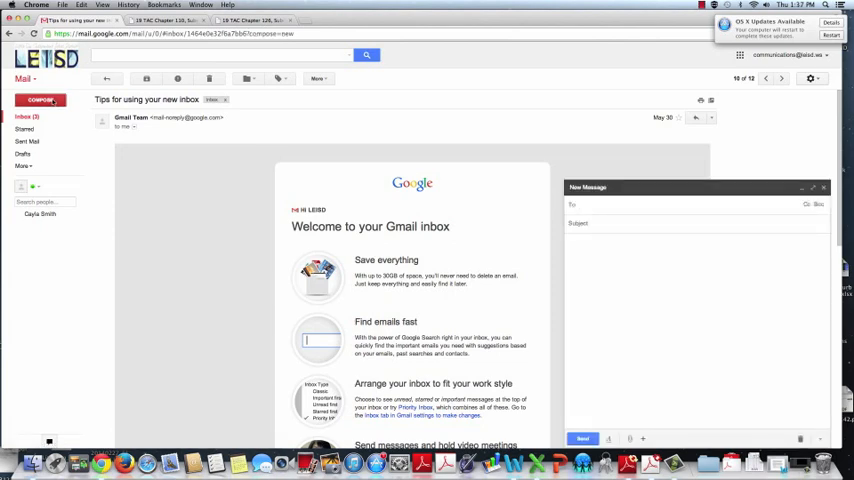